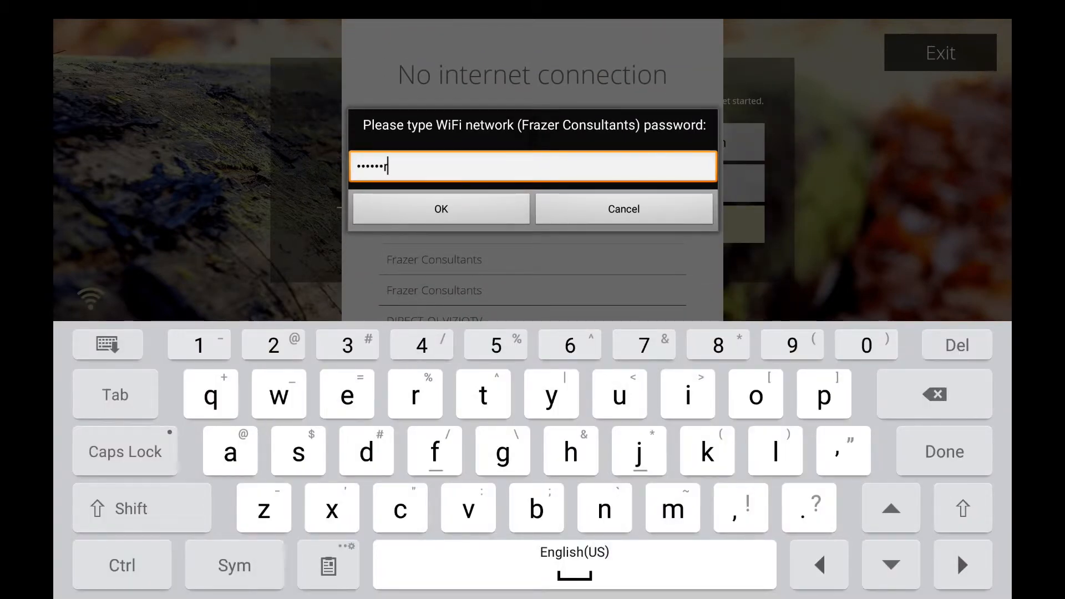
# Step: Confirm the Frazer Consultants Wi-Fi password and dismiss the no-internet notice
pyautogui.click(440, 209)
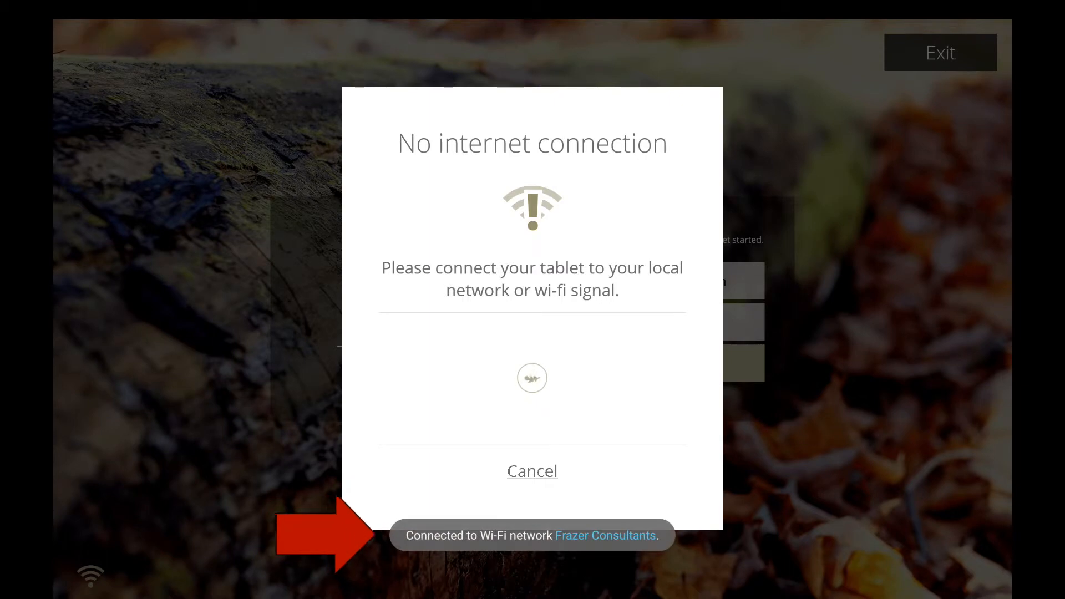
pyautogui.click(532, 470)
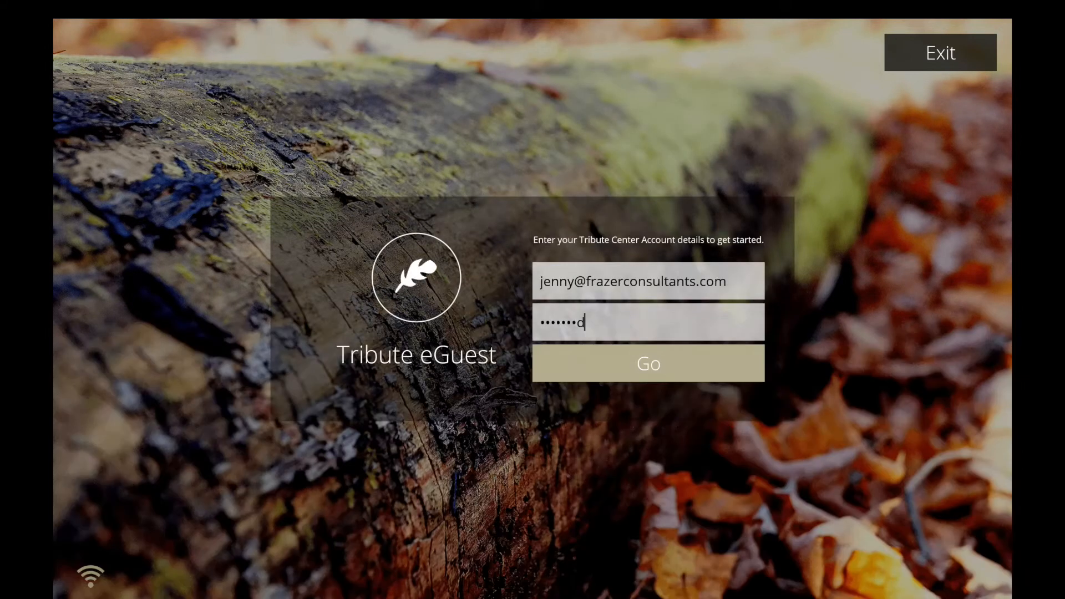
# Step: Sign in with the entered email and password to reach the Frazer Consultants home
pyautogui.click(647, 363)
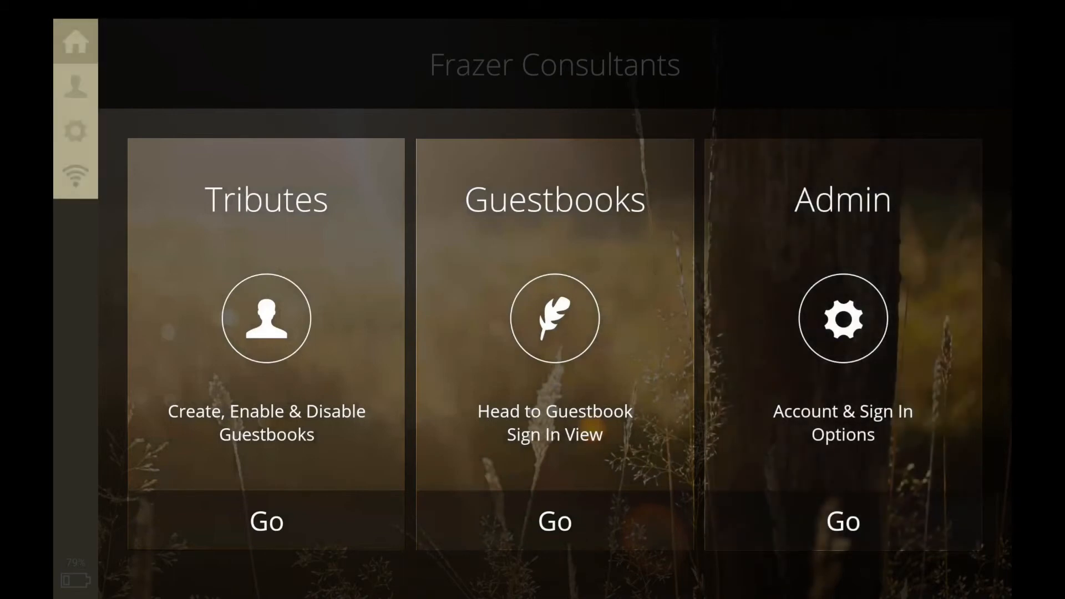
pyautogui.click(75, 87)
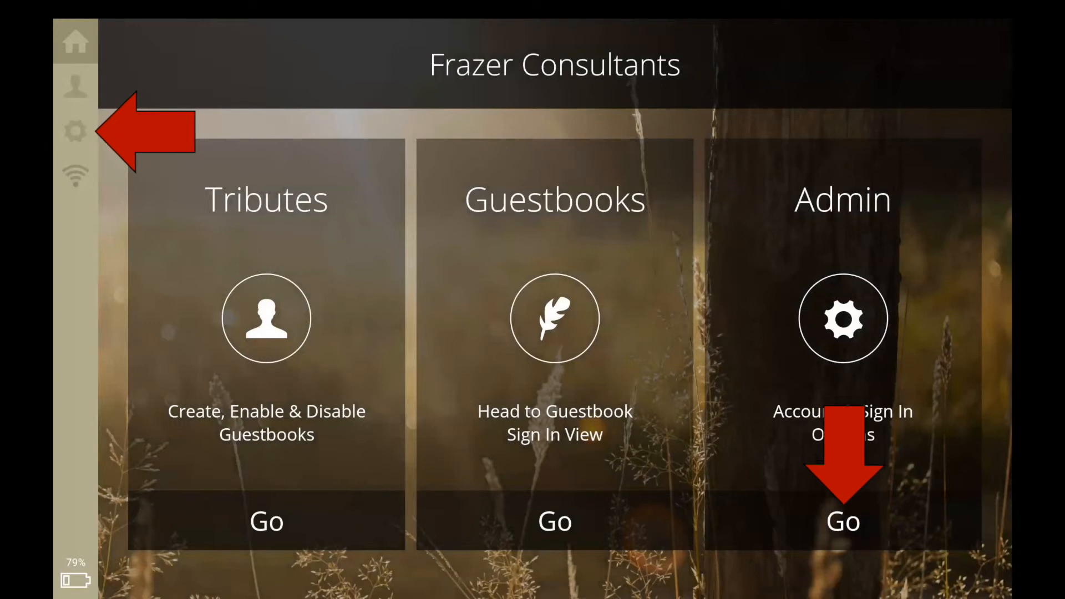
# Step: Open Admin account settings and log out of the Tribute Center account
pyautogui.click(841, 521)
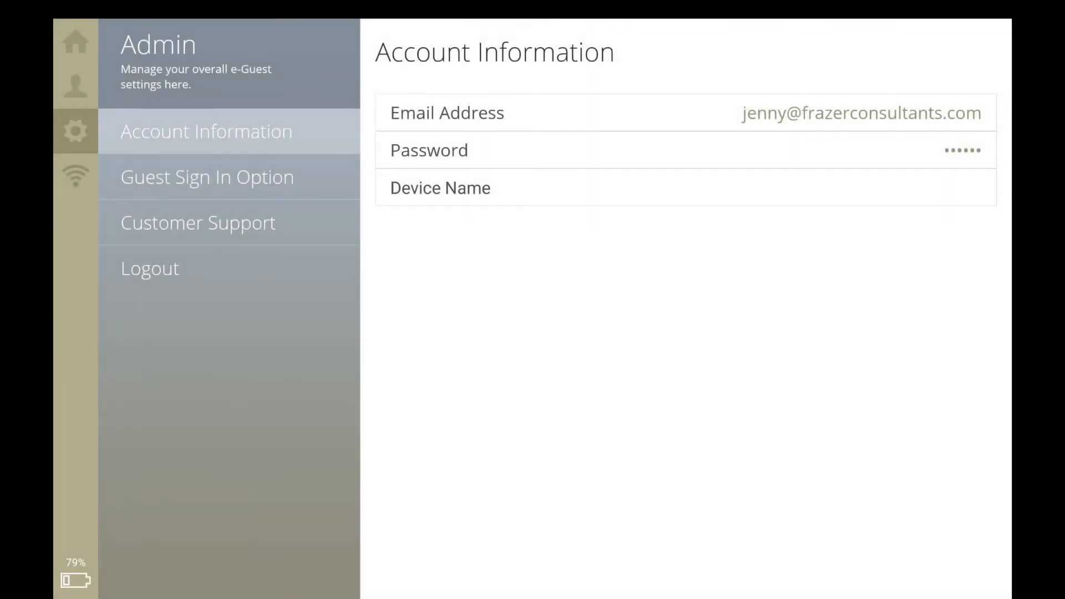
pyautogui.click(149, 268)
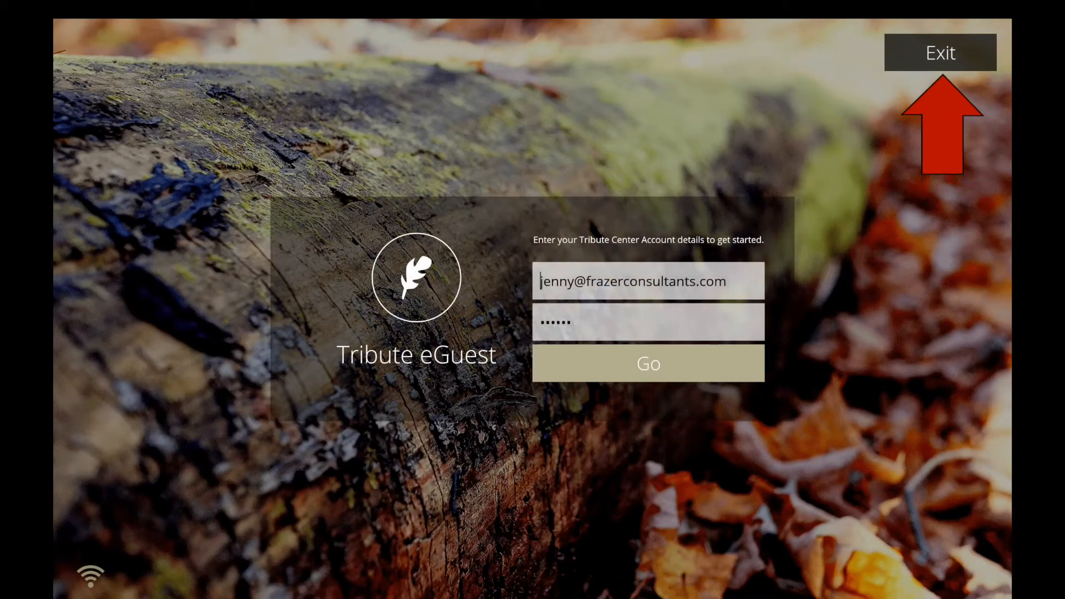
pyautogui.click(940, 52)
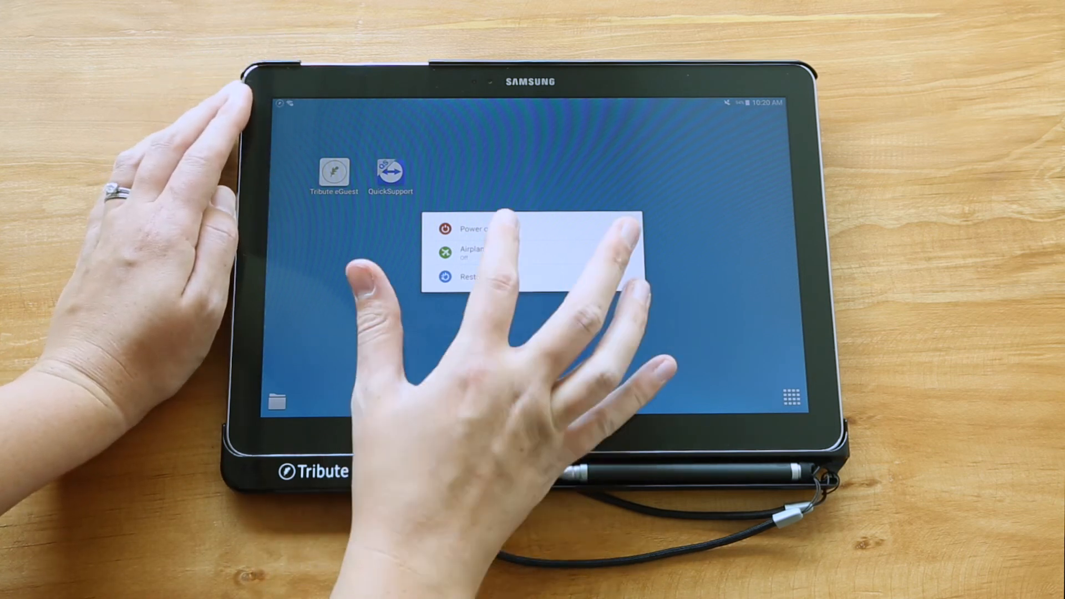
# Step: Confirm Power off so the tablet shuts down
pyautogui.click(464, 228)
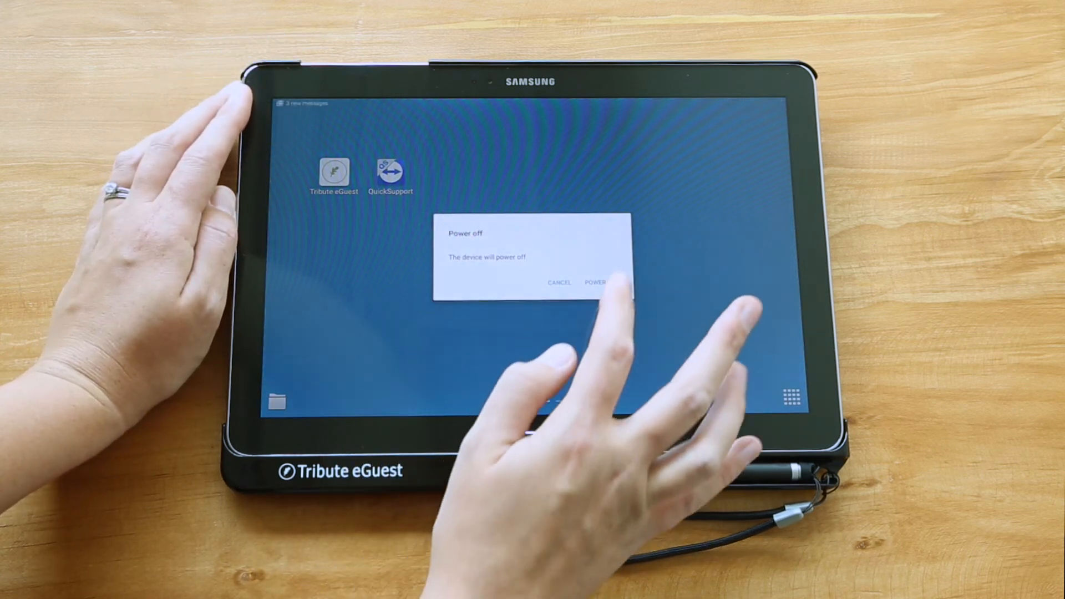